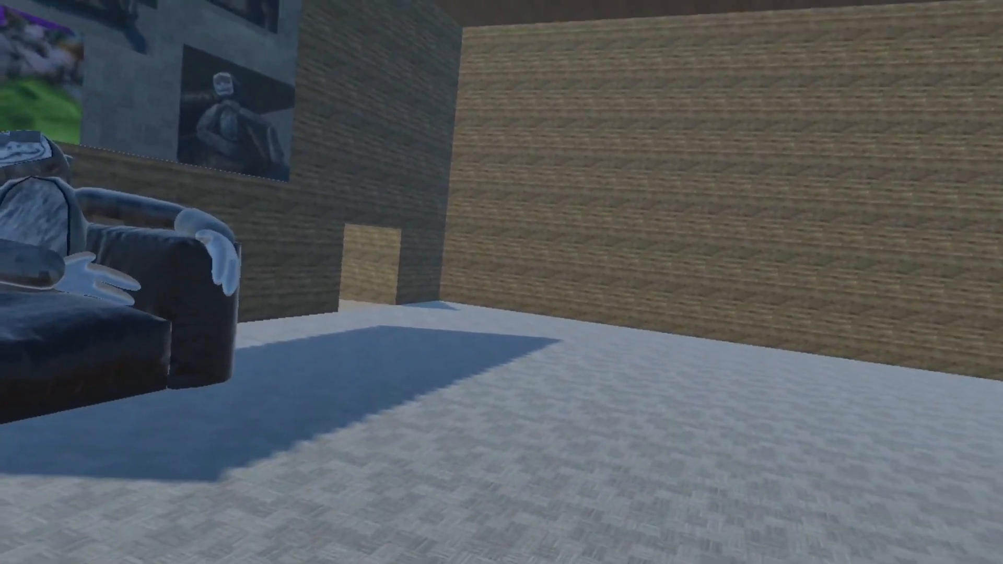
{"action": "mouse_move", "coordinate": [502, 282]}
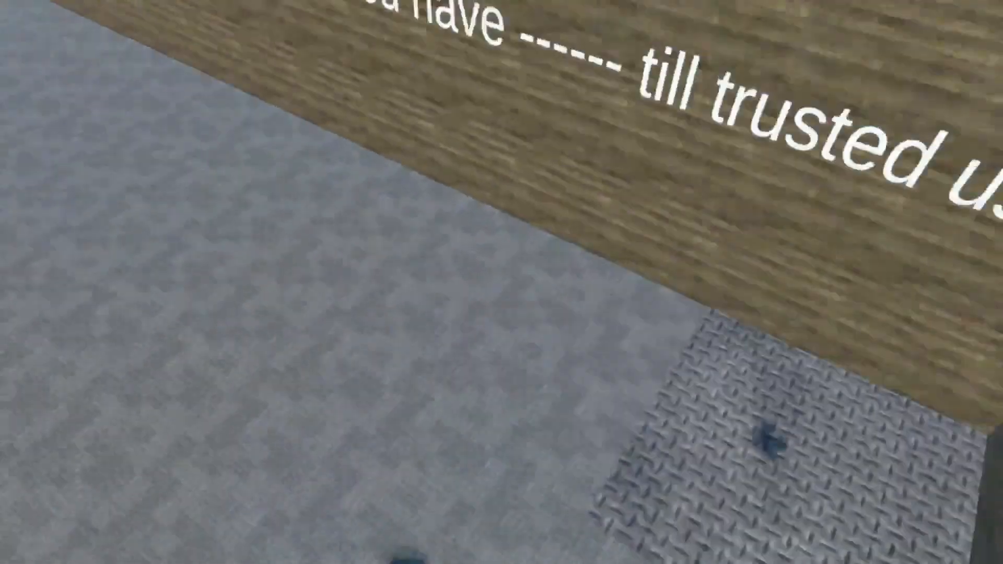
{"action": "mouse_move", "coordinate": [501, 283]}
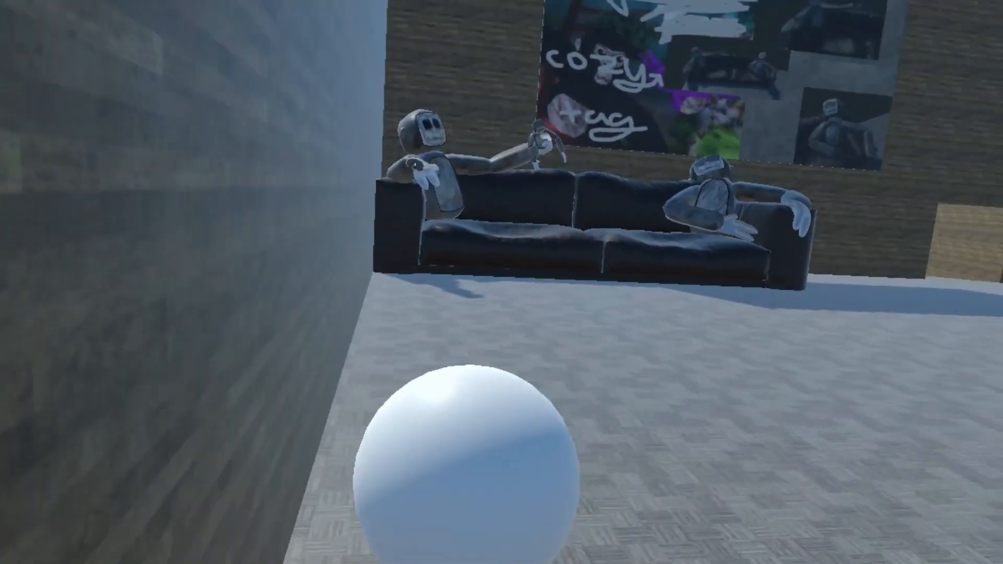
{"action": "scroll", "scroll_direction": "right", "scroll_amount": 3}
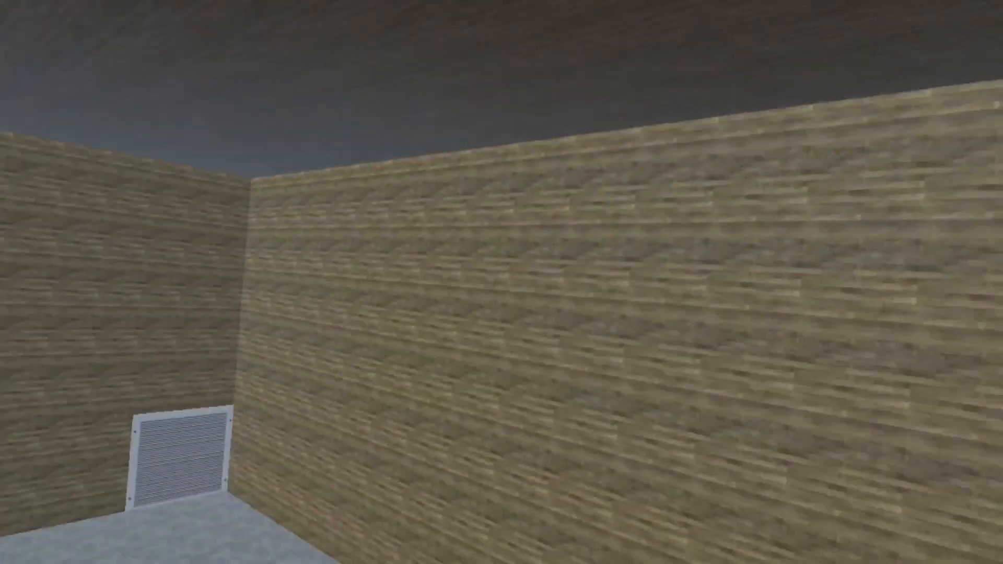
{"action": "mouse_move", "coordinate": [501, 282]}
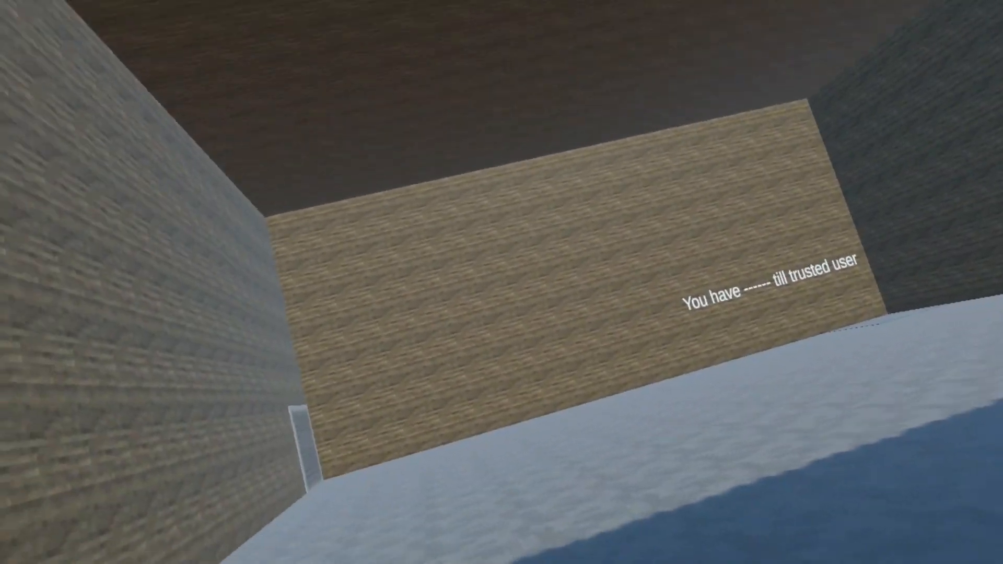
{"action": "mouse_move", "coordinate": [502, 282]}
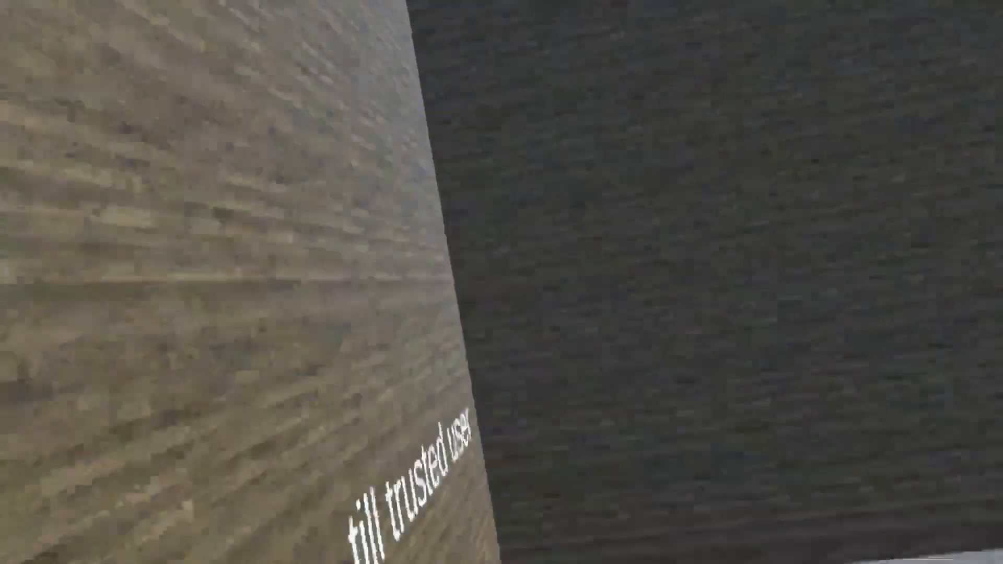
{"action": "mouse_move", "coordinate": [502, 282]}
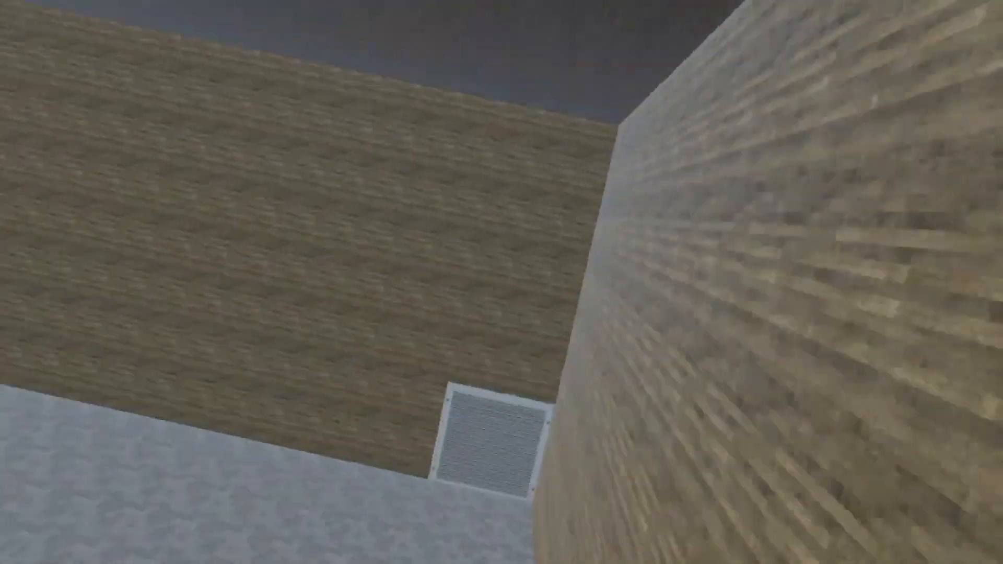